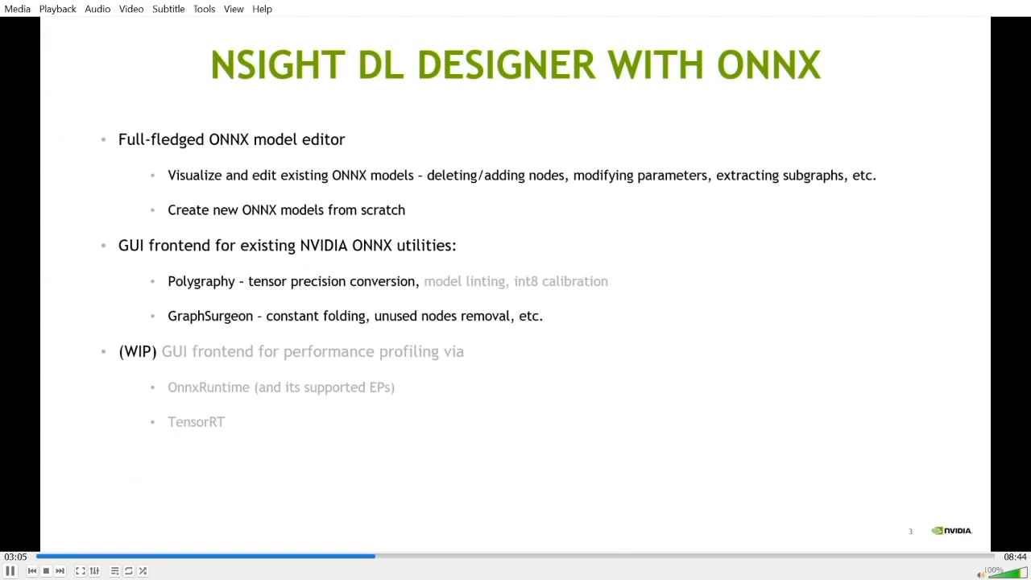
Leave the ONNX overview slide and show the Nsight Deep Learning Designer start page.
click(609, 541)
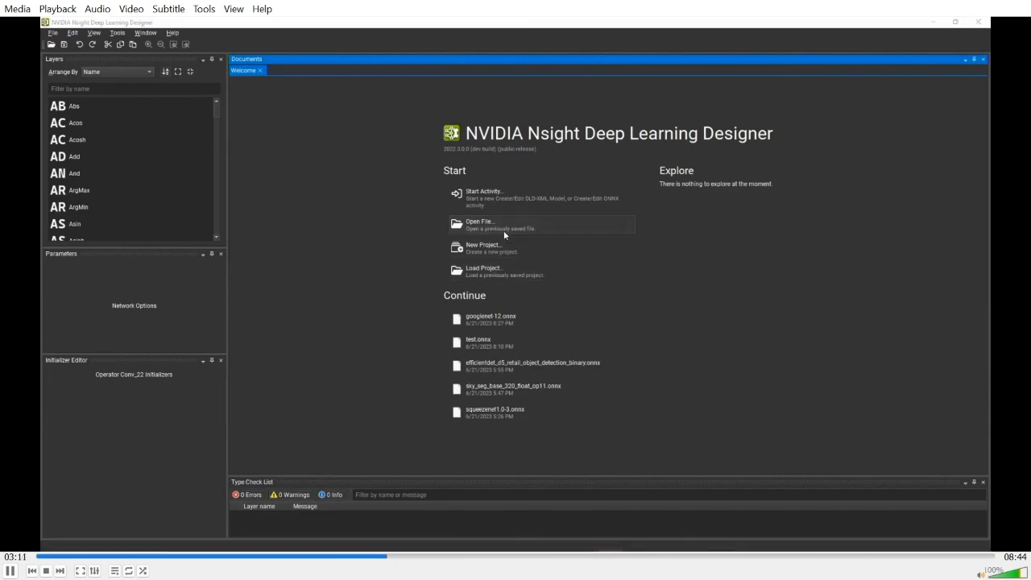
Open googlenet-12.onnx so its network graph is displayed.
click(479, 224)
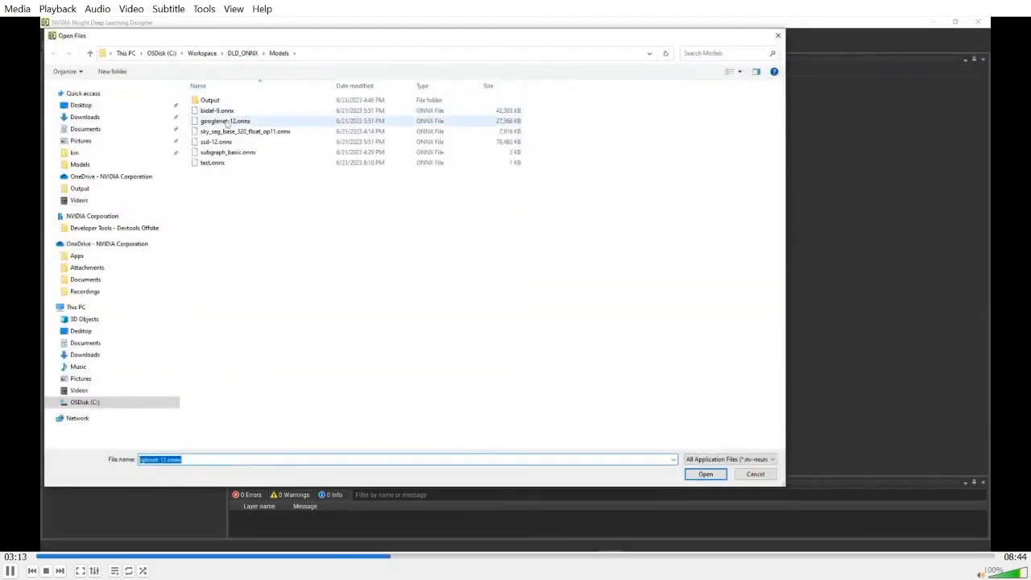
click(706, 473)
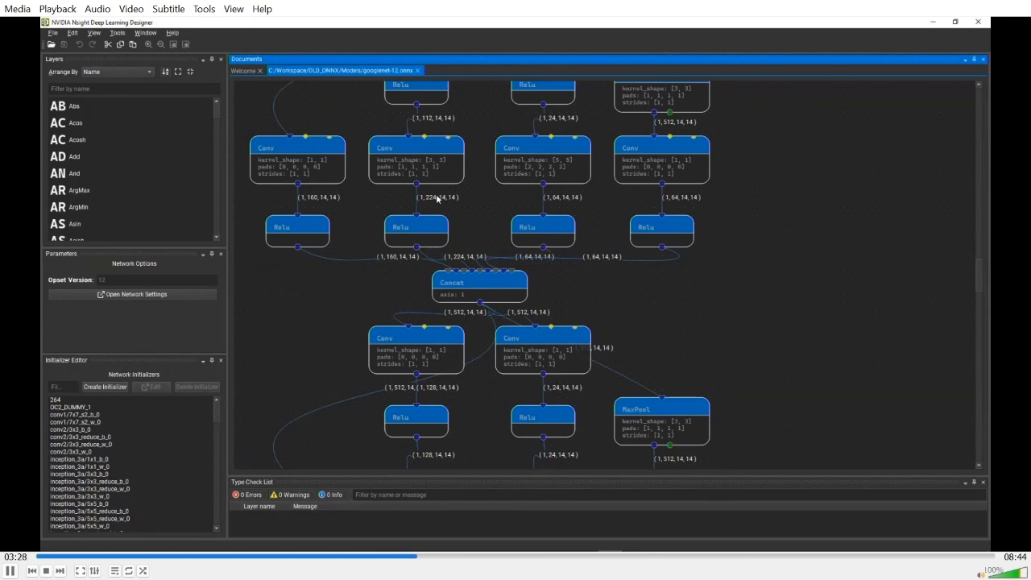
mouse_move(431, 170)
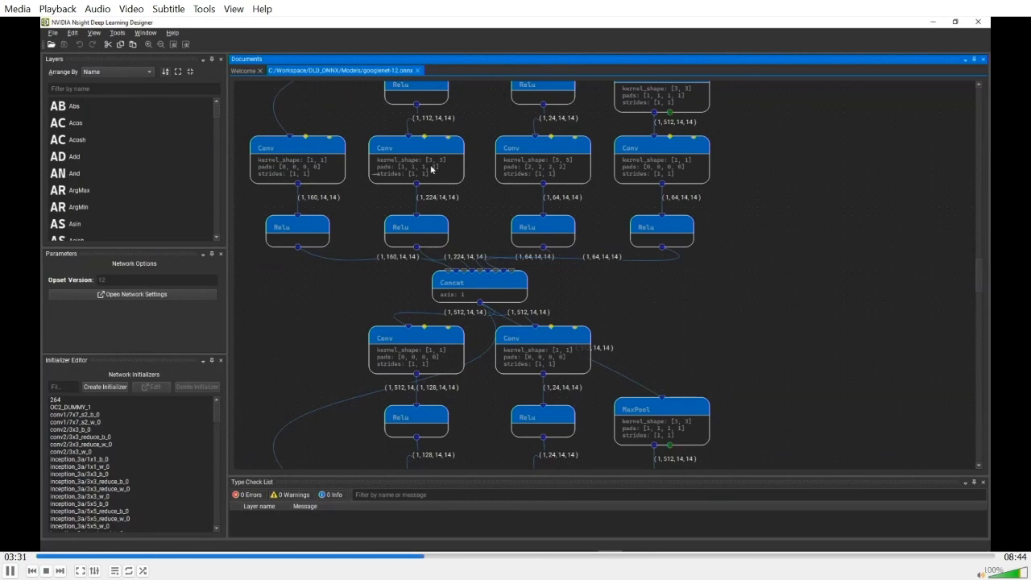
Set the Conv node's pads to [1, 1, 1, 1] so its 224-channel output becomes 16×16.
click(416, 159)
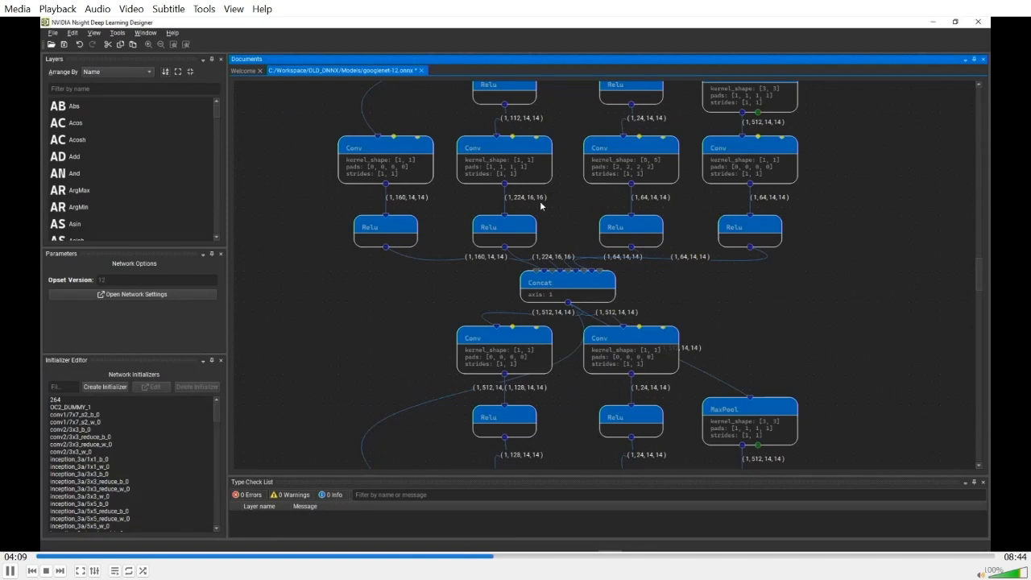
mouse_move(539, 202)
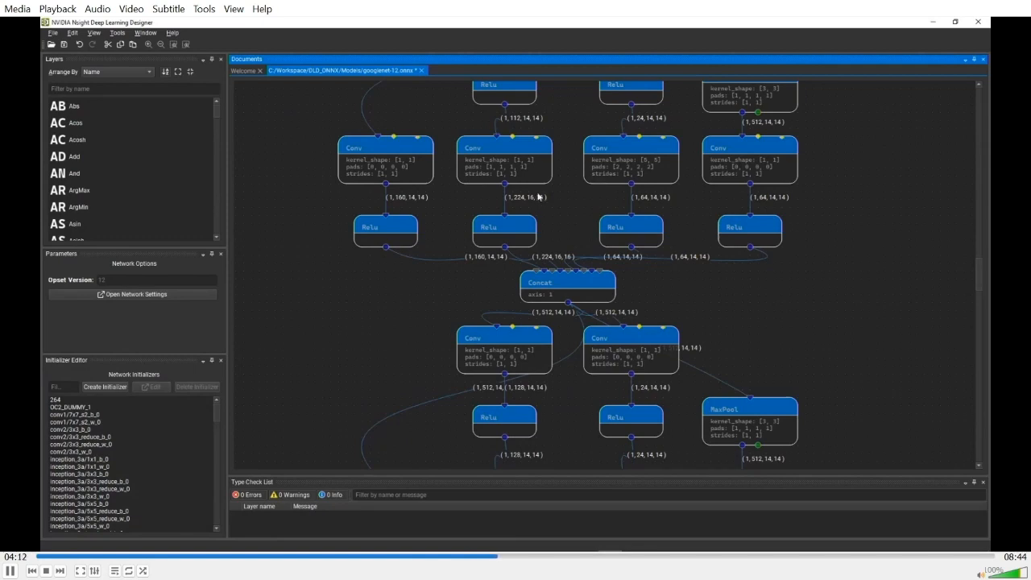
Select Conv_22 and review its W weight tensor values in the Edit Tensor dialog.
click(503, 158)
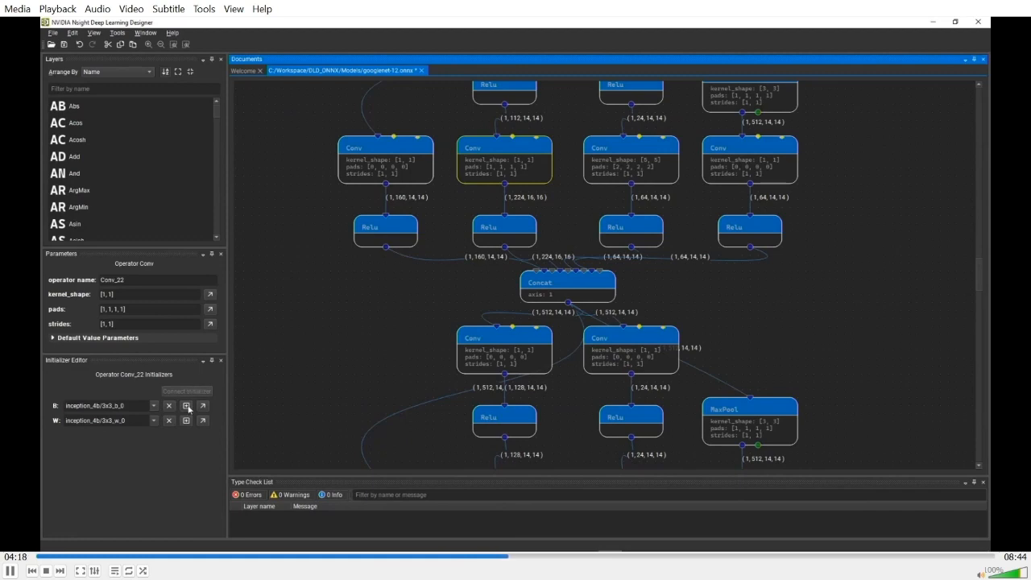
mouse_move(187, 406)
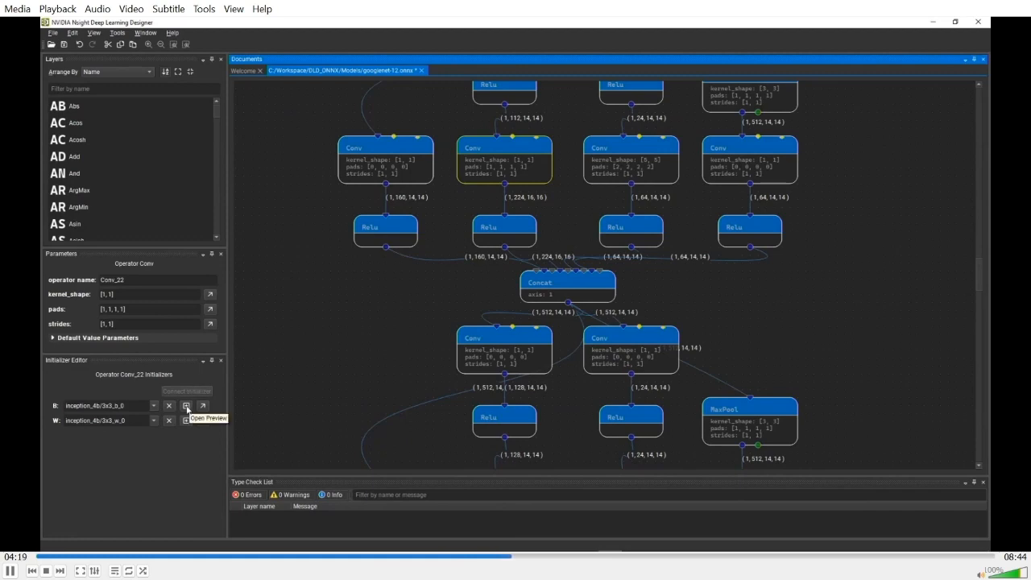
mouse_move(148, 435)
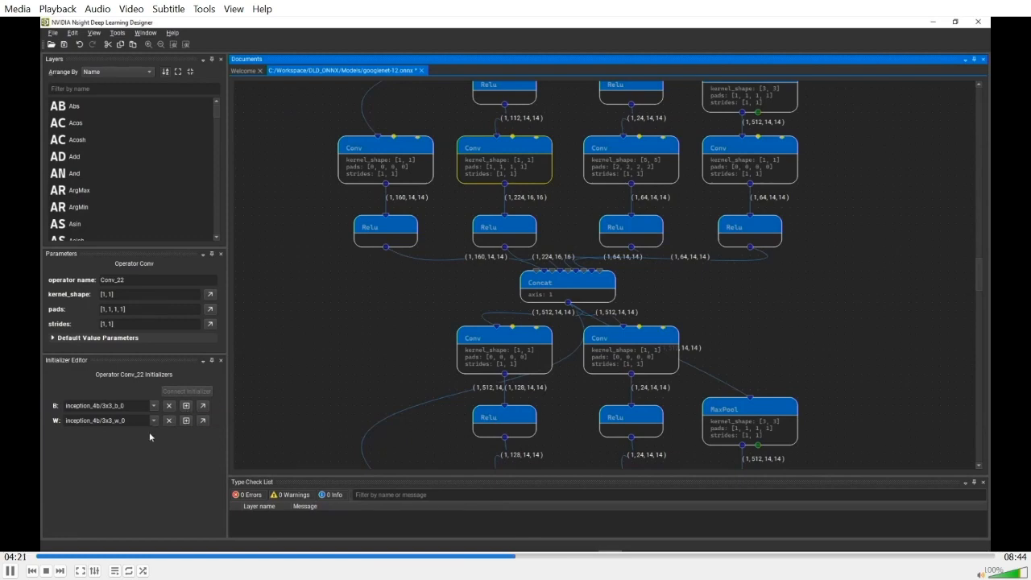
mouse_move(132, 429)
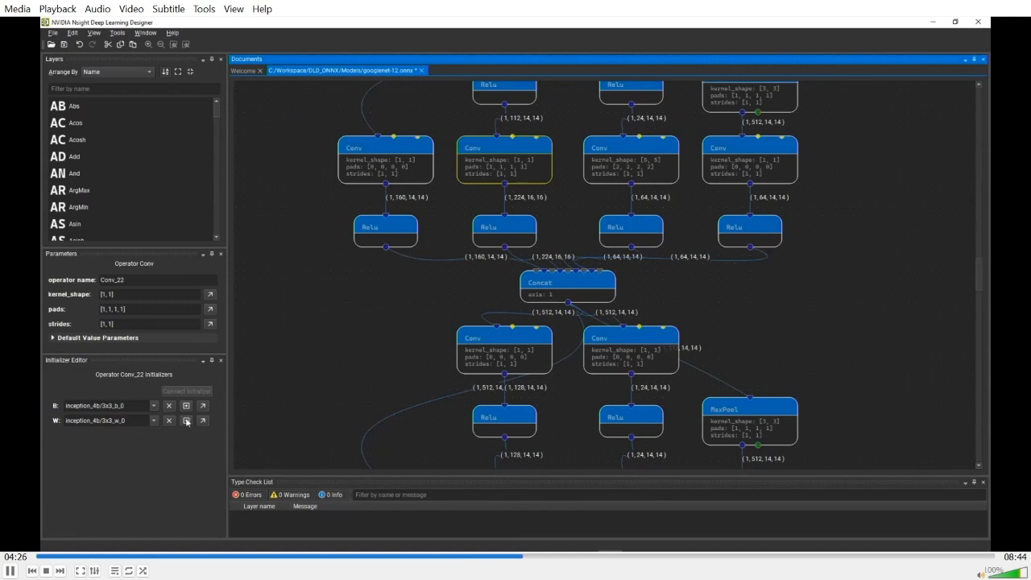
mouse_move(185, 422)
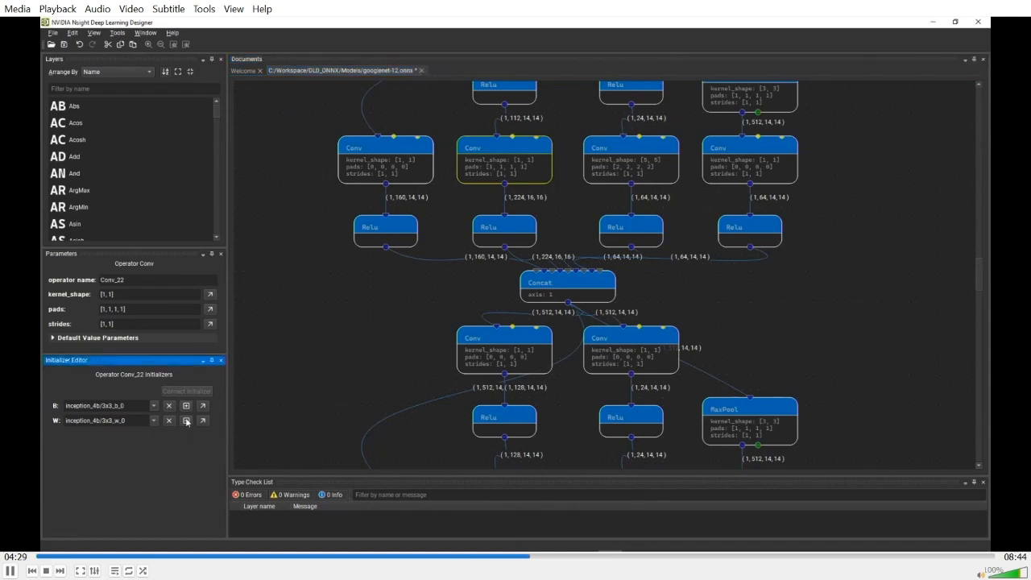
click(185, 420)
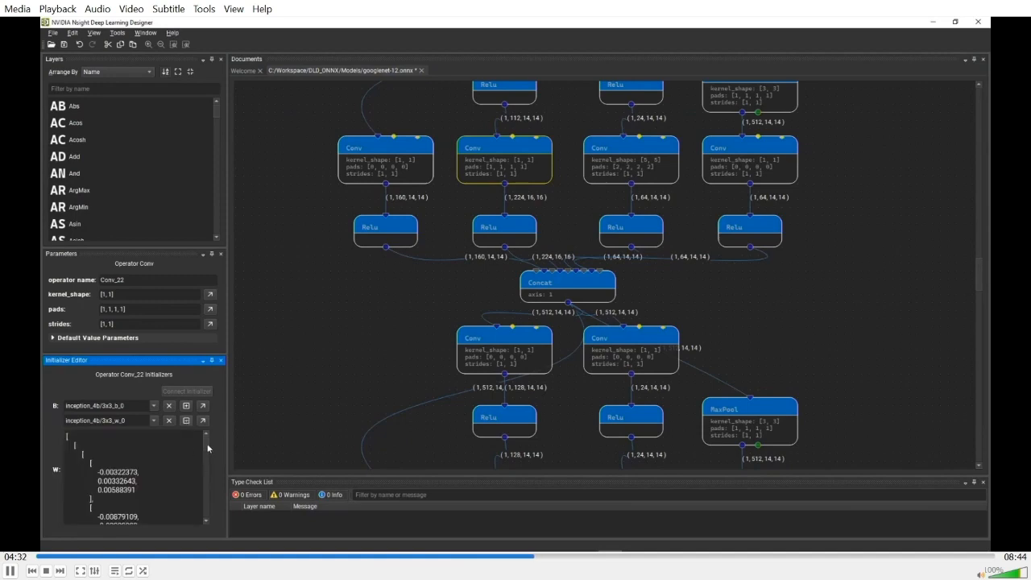
scroll(down, 3)
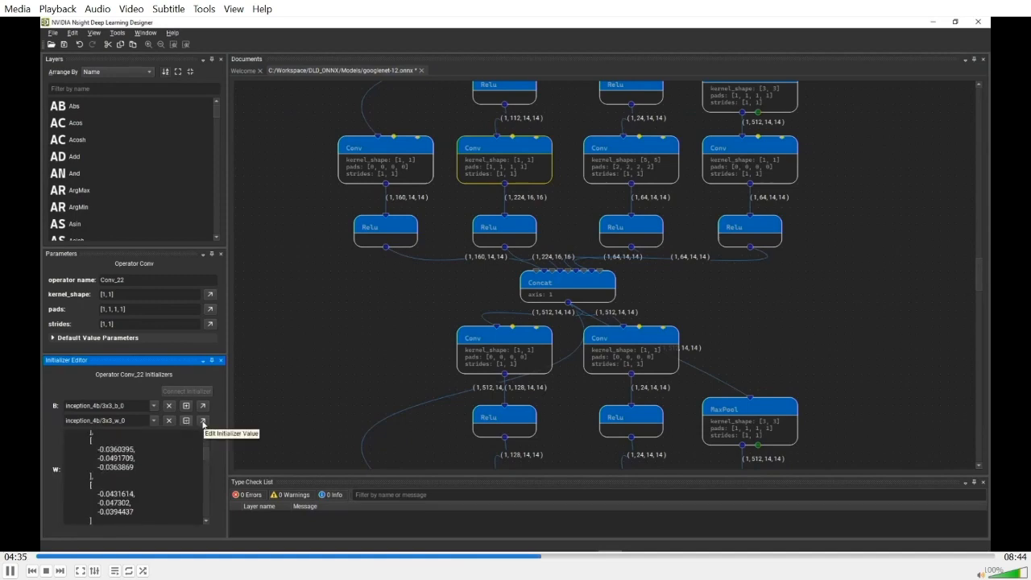
click(203, 420)
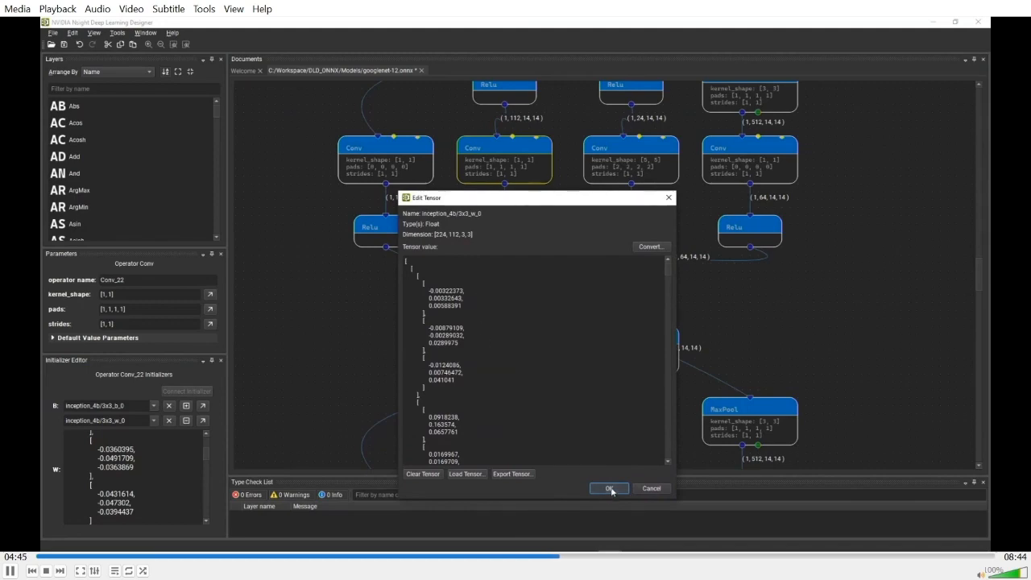
click(608, 488)
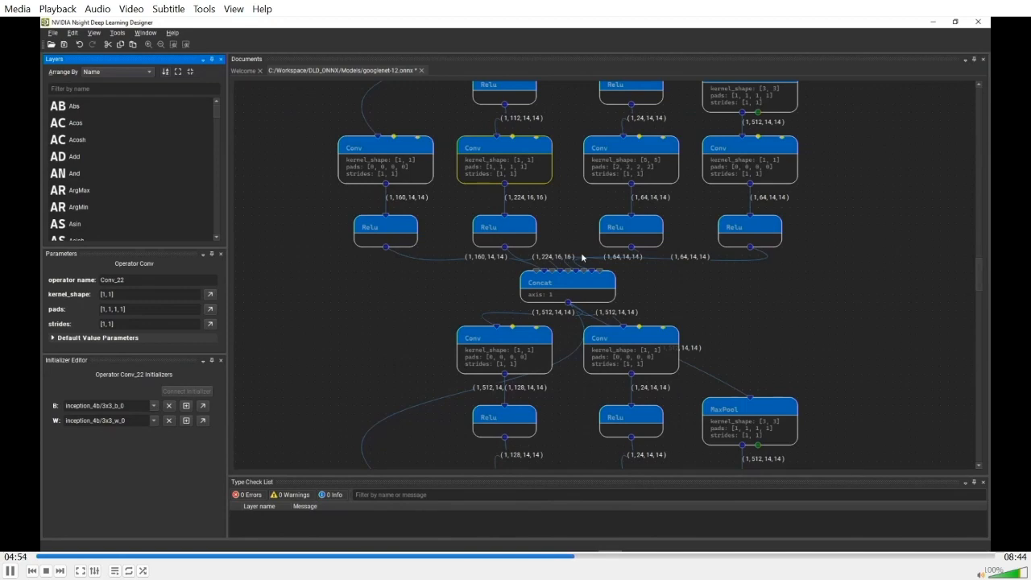
Remove the Relu and place a LeakyRelu node from the Layers panel in its spot.
click(502, 225)
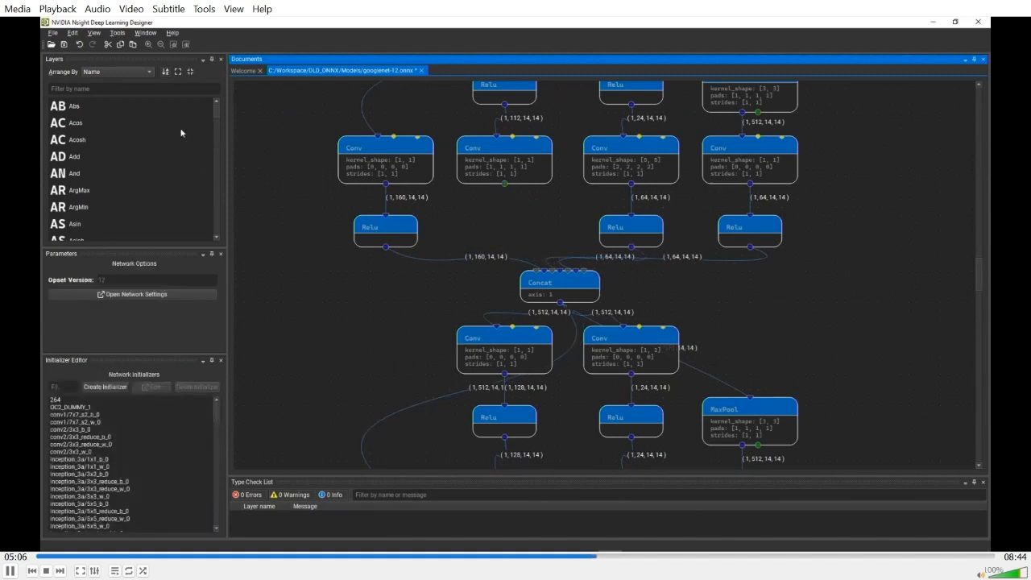
mouse_move(216, 116)
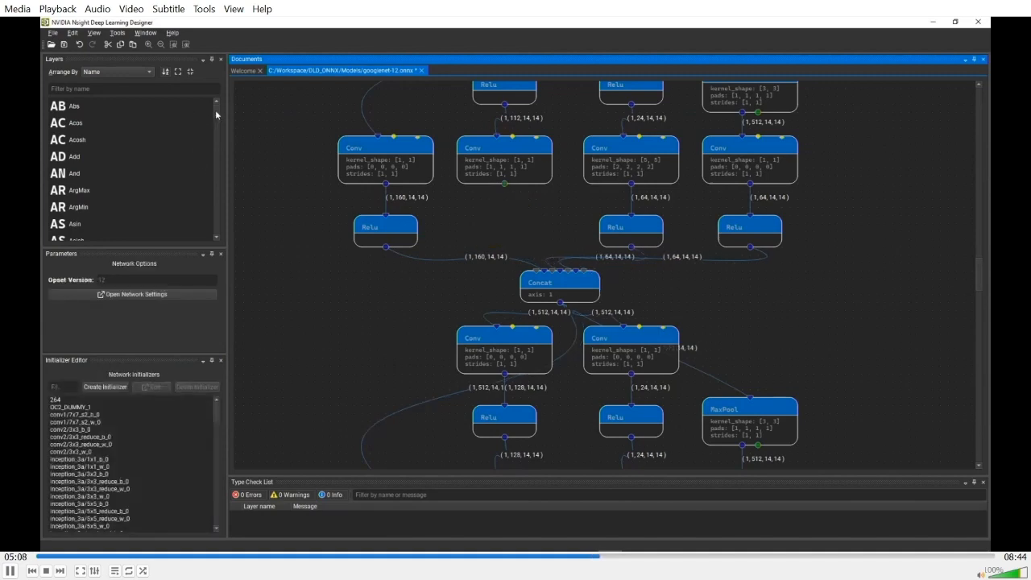
scroll(down, 3)
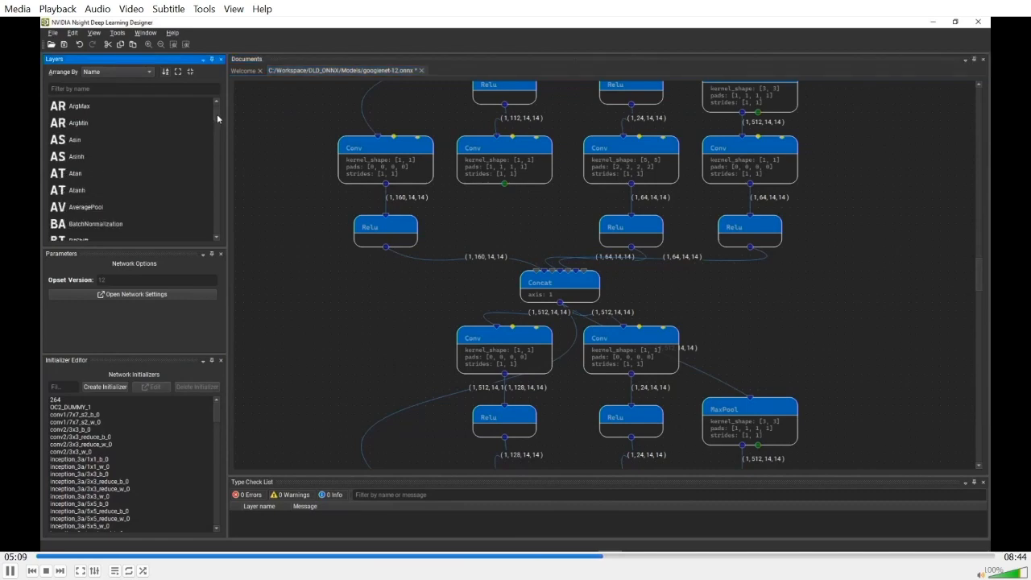
scroll(down, 3)
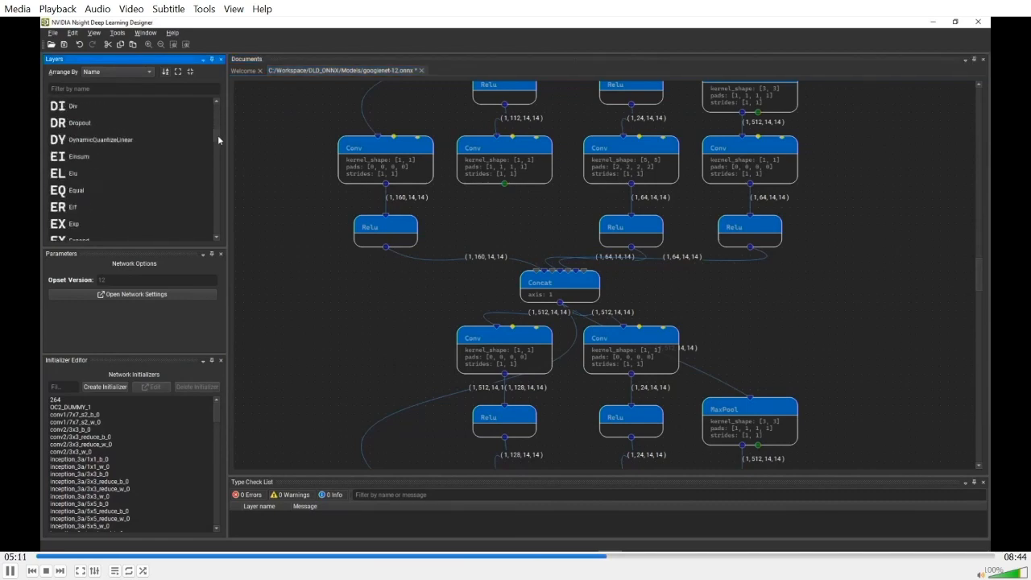
scroll(down, 3)
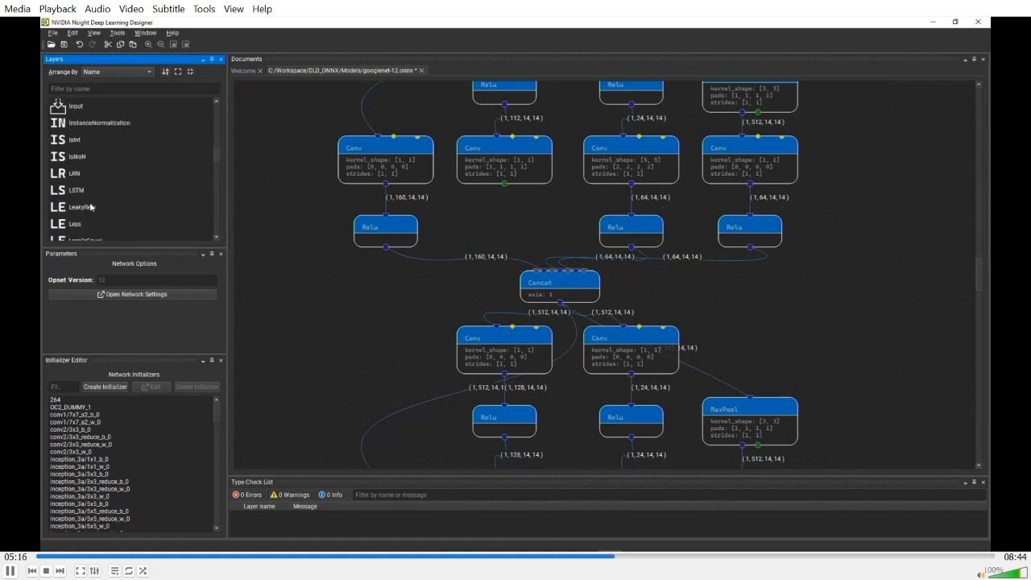
click(81, 206)
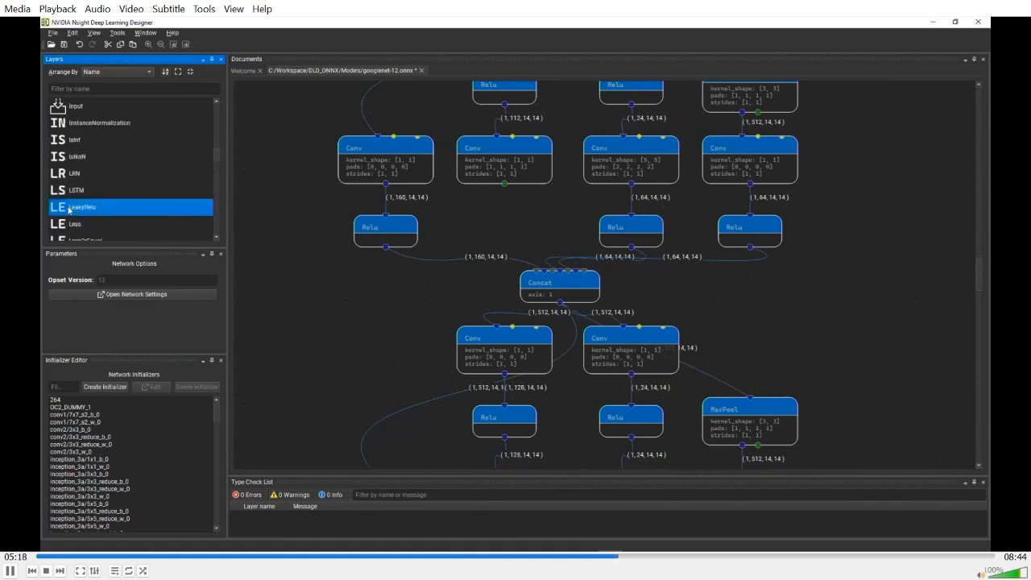
drag(81, 206, 502, 218)
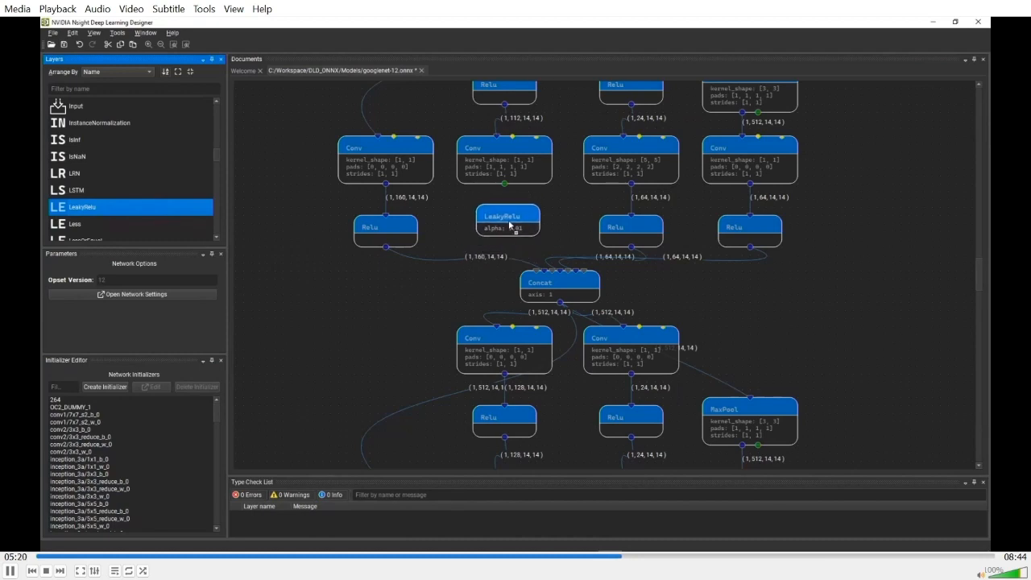
Wire the LeakyRelu between the 224-channel Conv output and the Concat input.
click(505, 219)
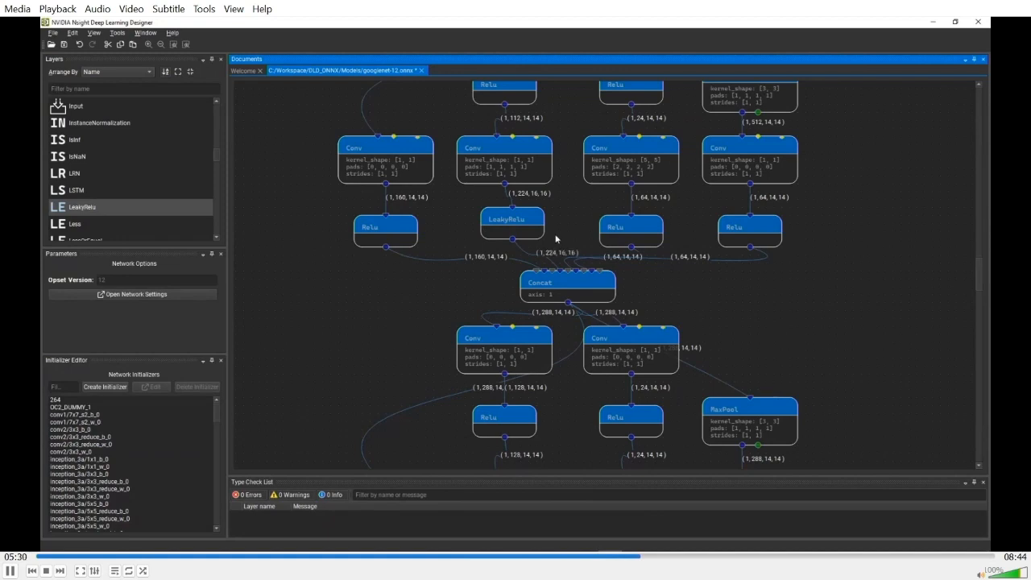
click(506, 219)
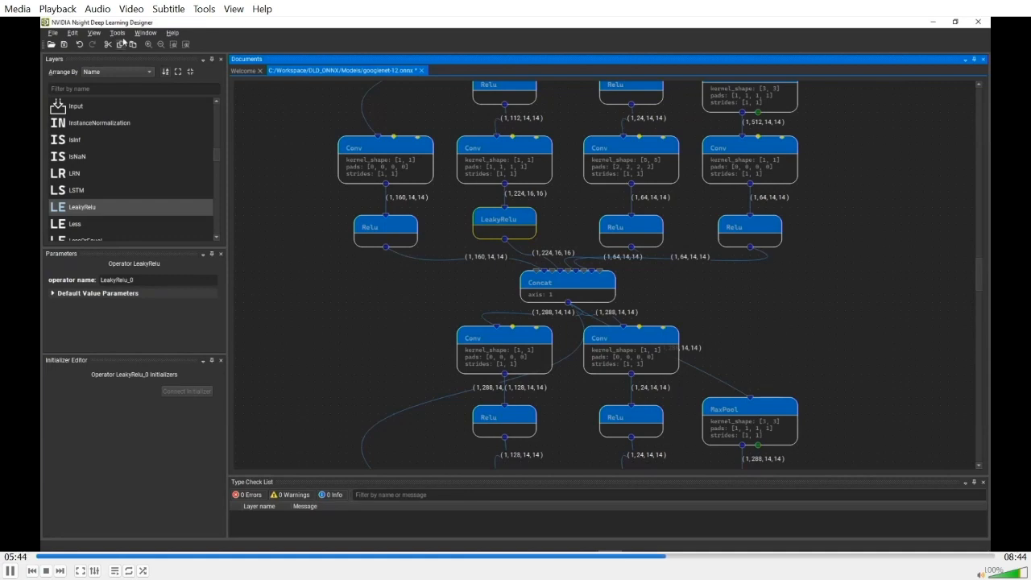
Choose 'Float to float16 tensor' under Global Model Modifications, prompting to save first.
click(118, 32)
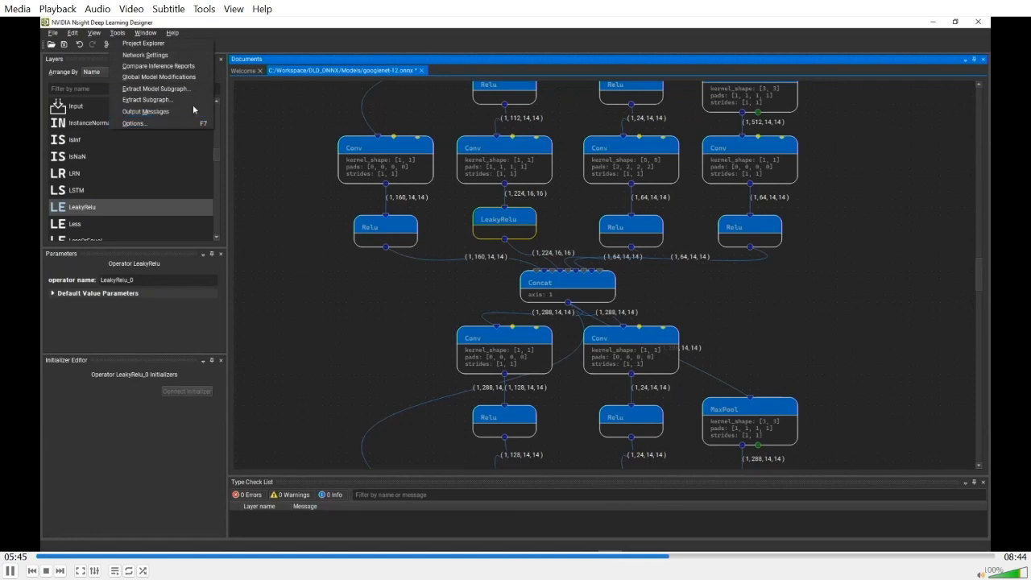
mouse_move(158, 78)
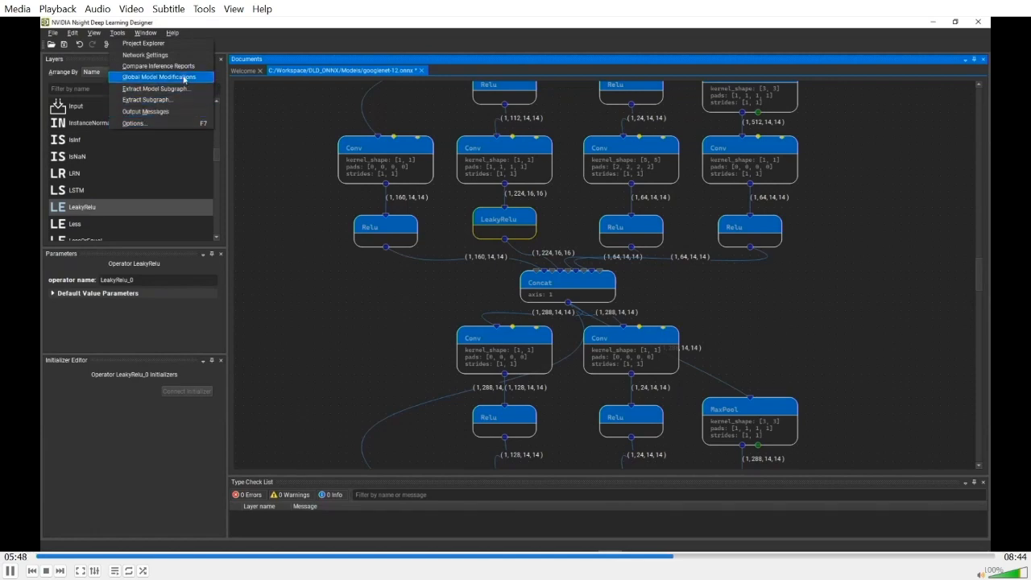
click(158, 77)
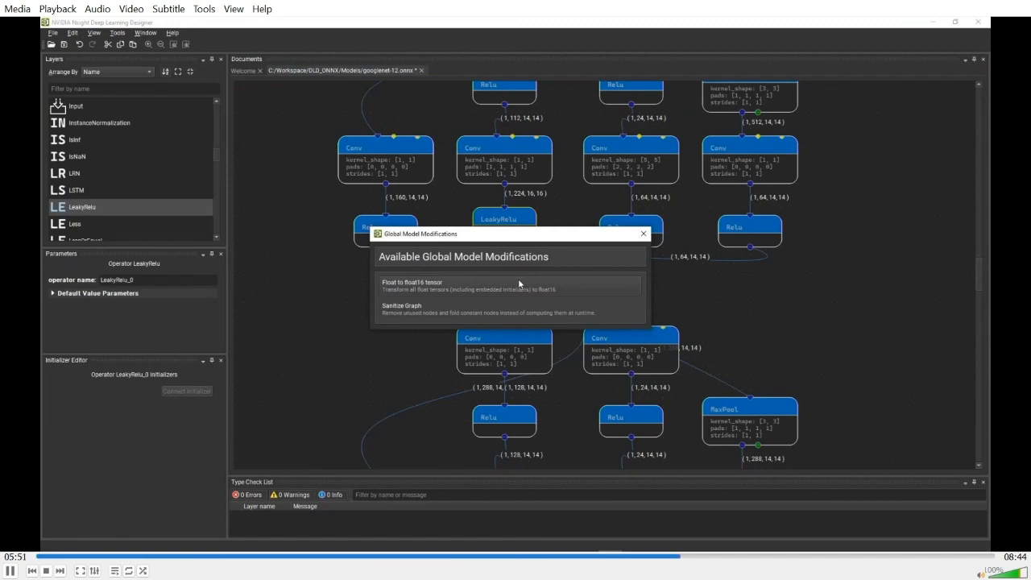
mouse_move(518, 287)
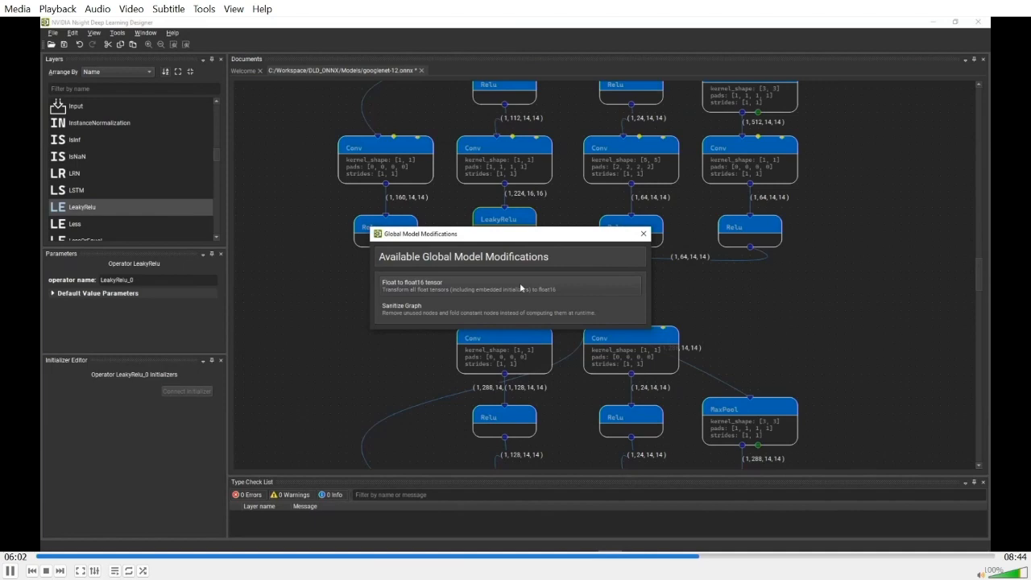
mouse_move(525, 291)
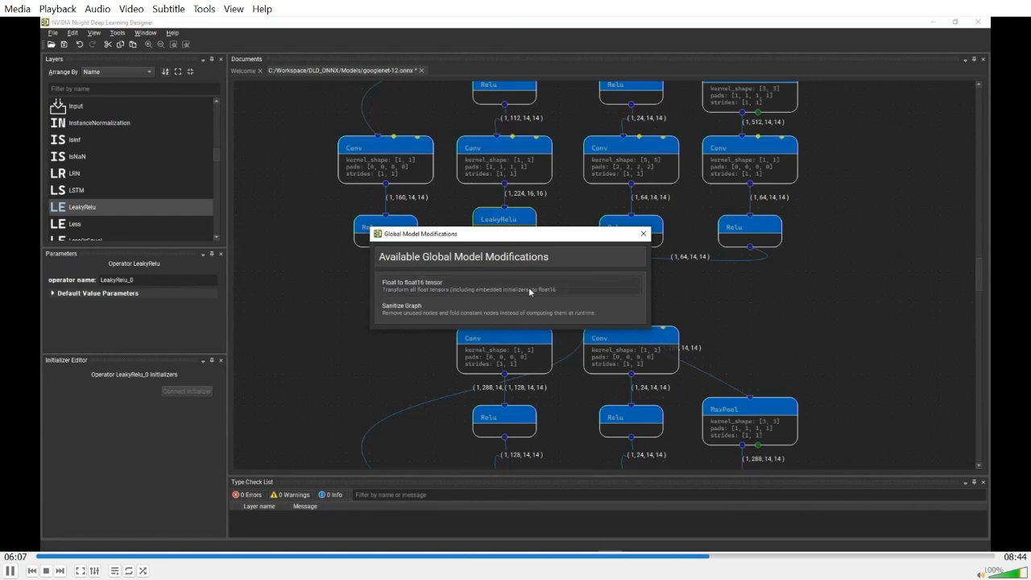
click(443, 286)
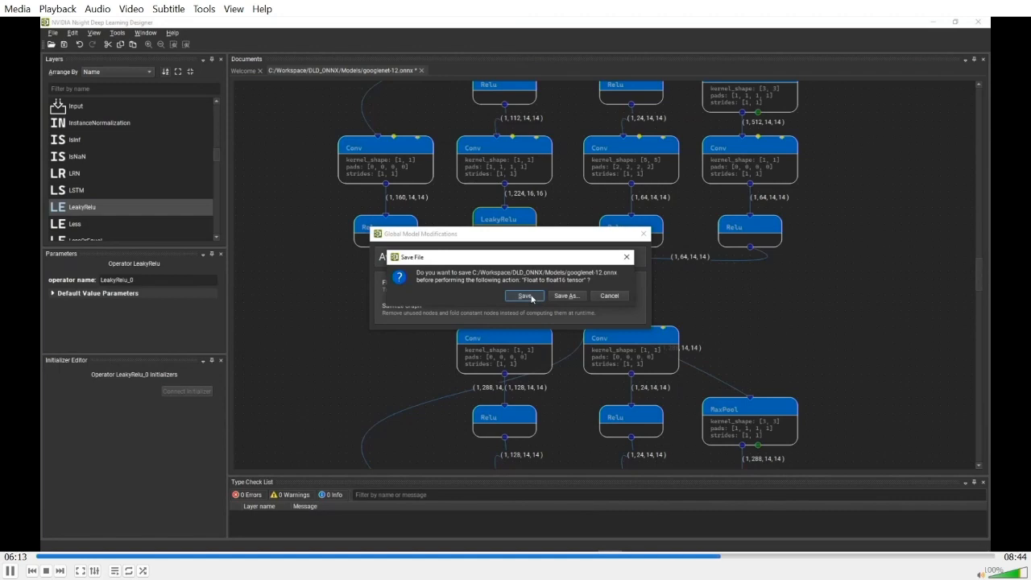
Save the model and convert it to a float16 copy named Googlenet_fp16 in the Output folder.
click(524, 297)
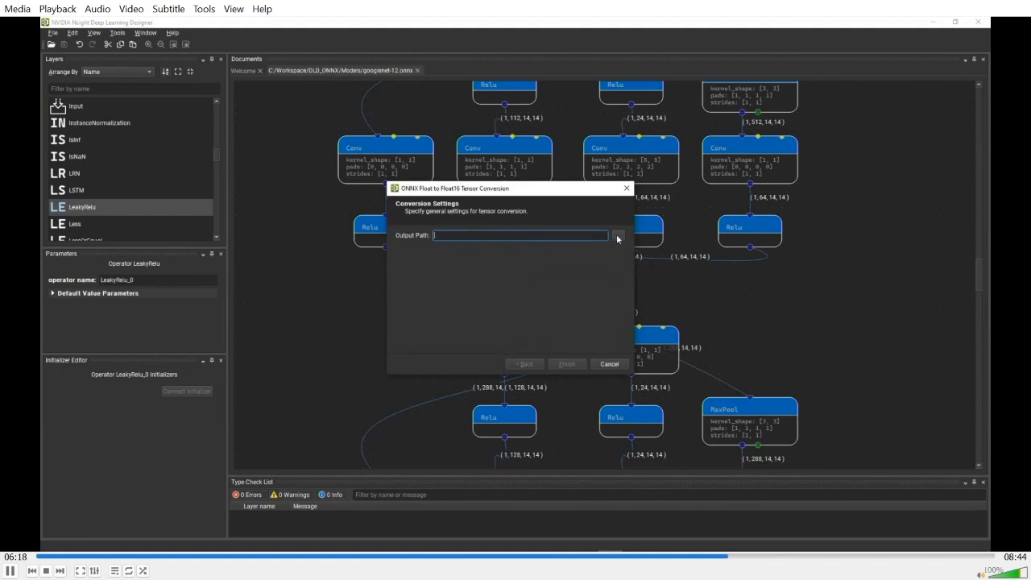
mouse_move(620, 239)
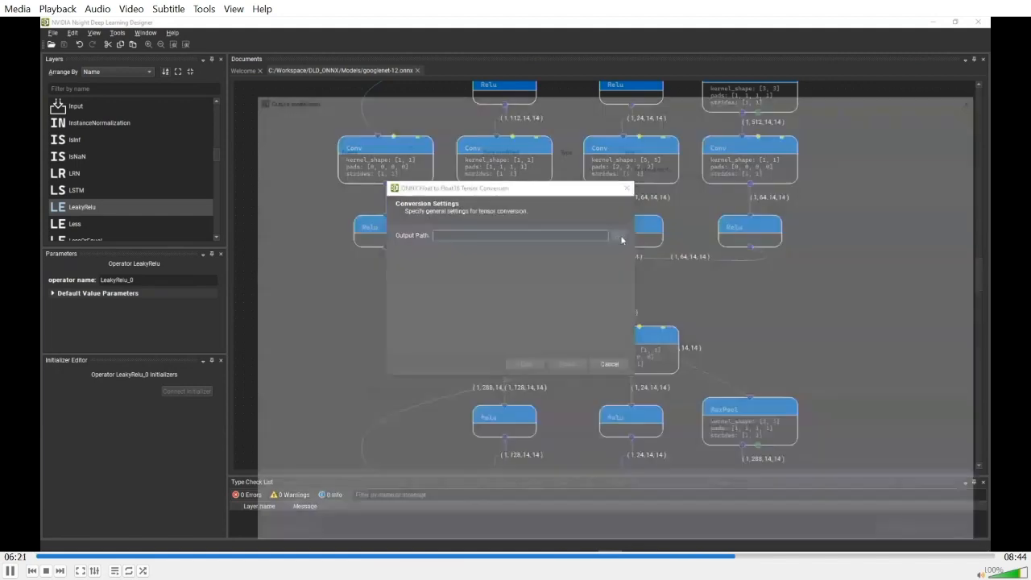
click(620, 235)
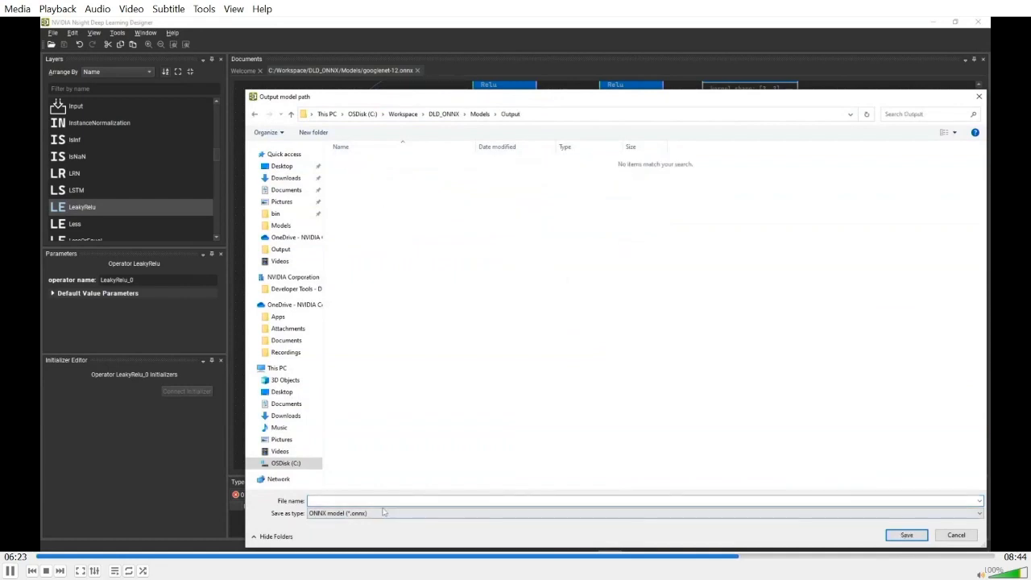
text(G)
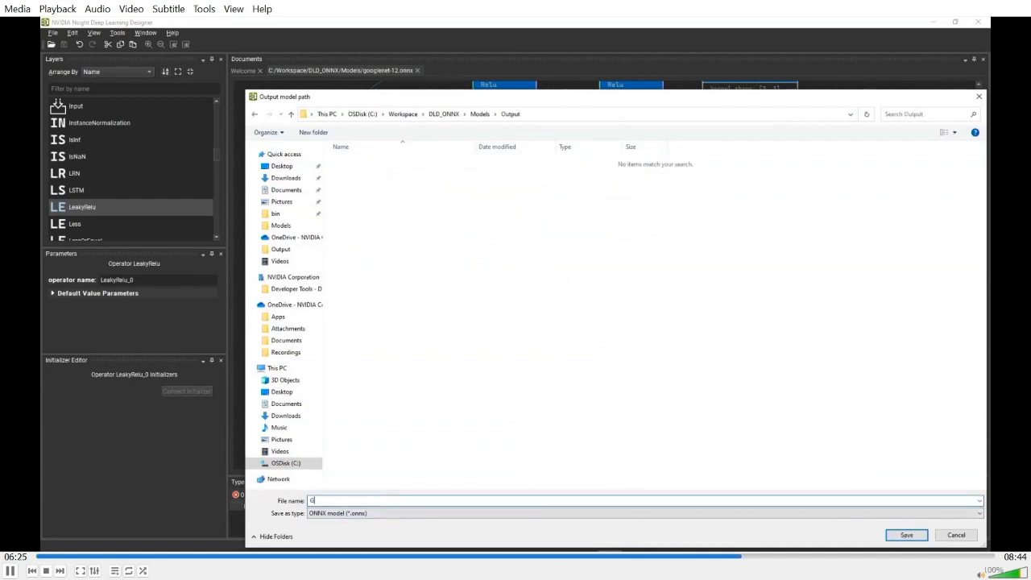
text(Googlenet_fp16)
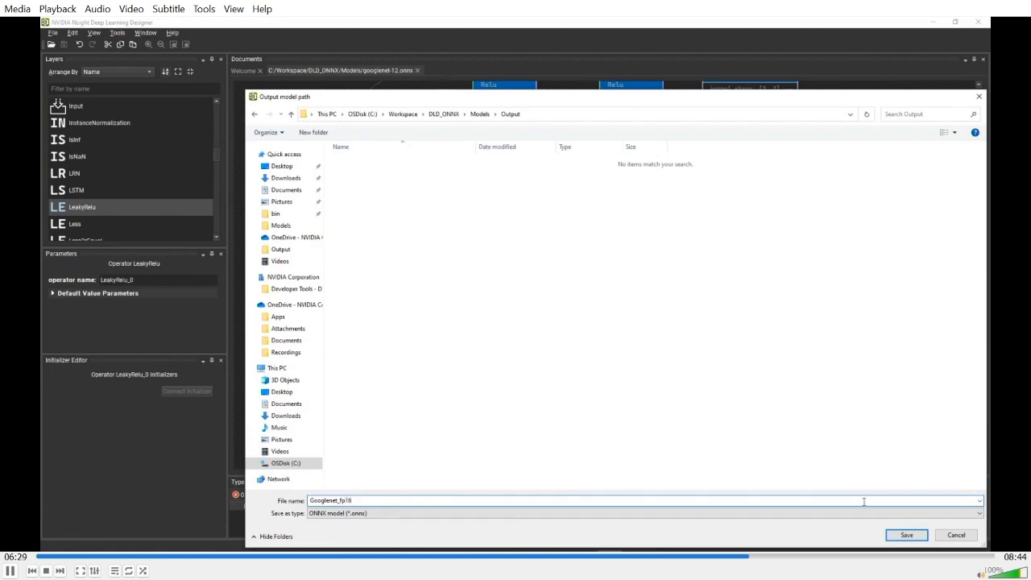
click(906, 535)
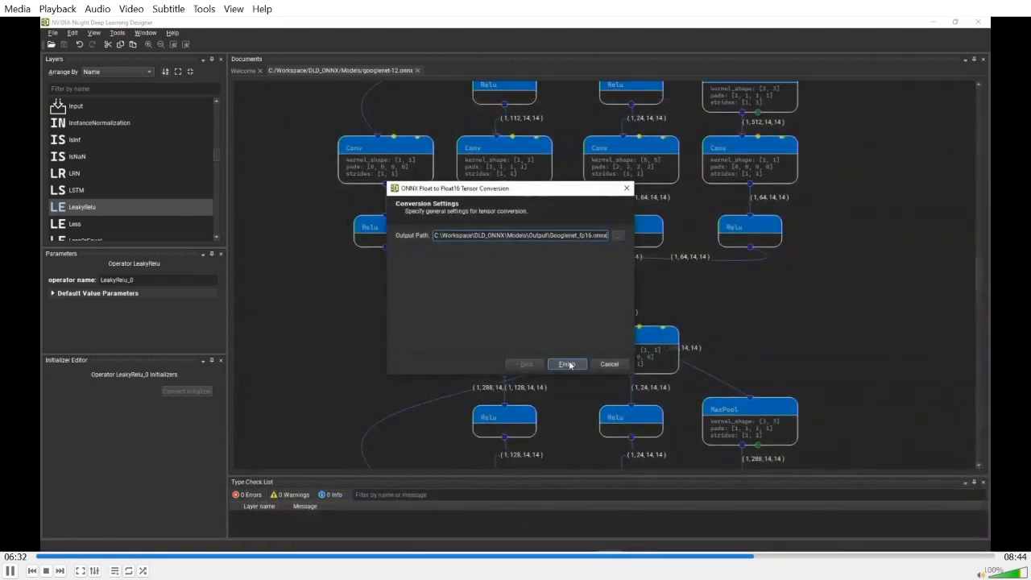
click(567, 364)
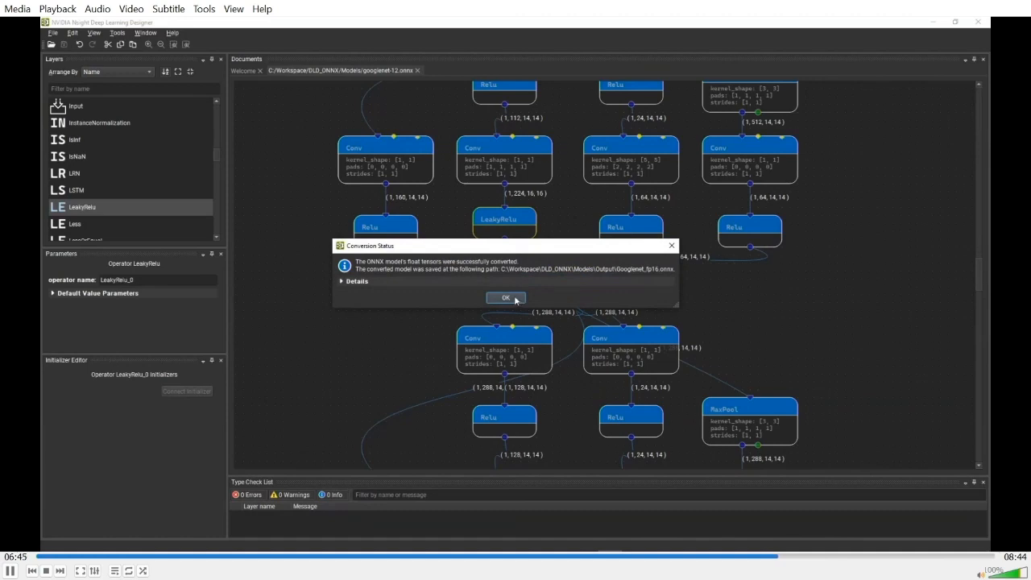
Dismiss the conversion status and open the converted Googlenet_fp16.onnx model.
click(506, 296)
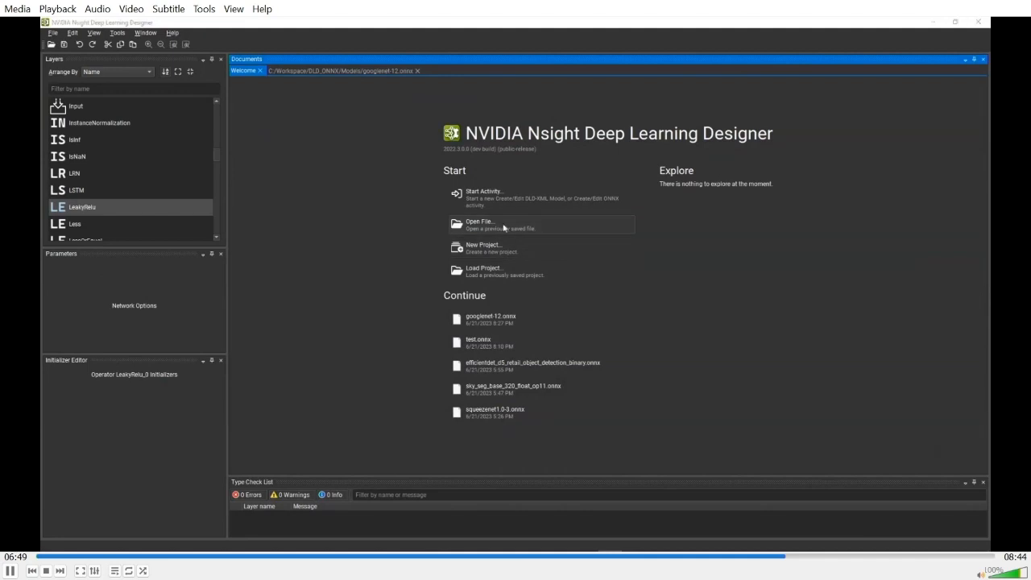
click(480, 224)
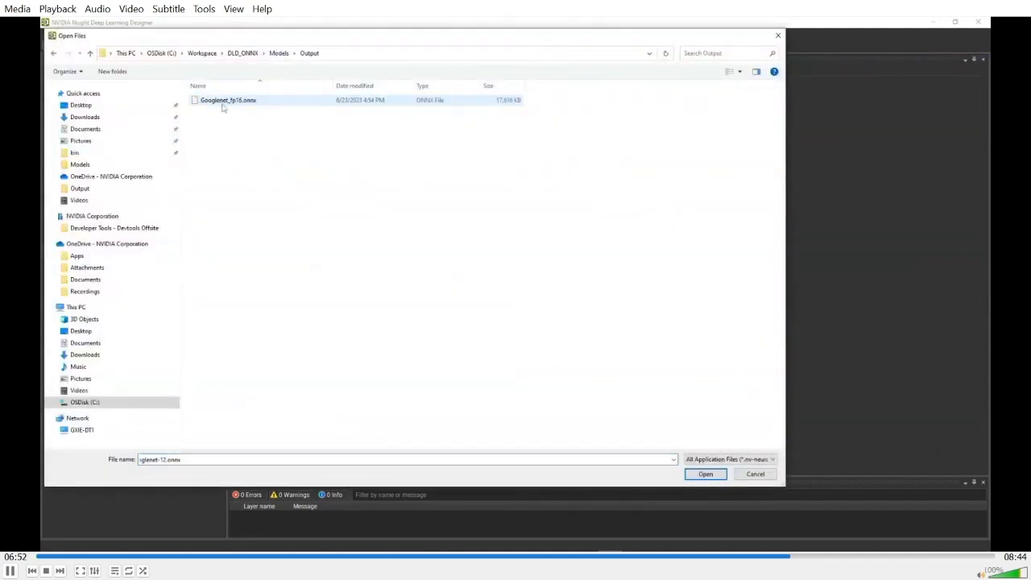
click(705, 474)
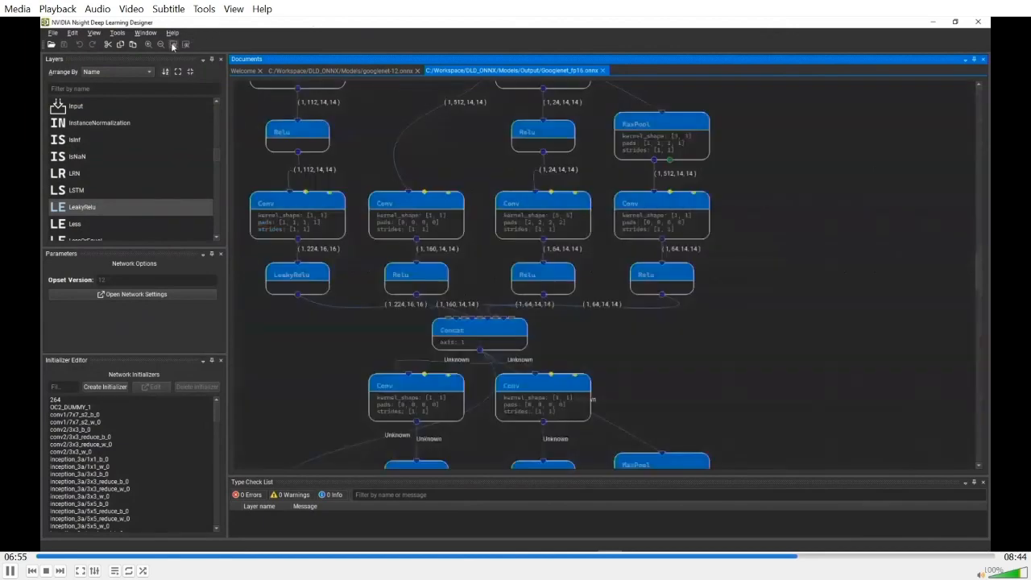
Inspect Conv_20's weight tensor to confirm its values are now Float16.
click(415, 213)
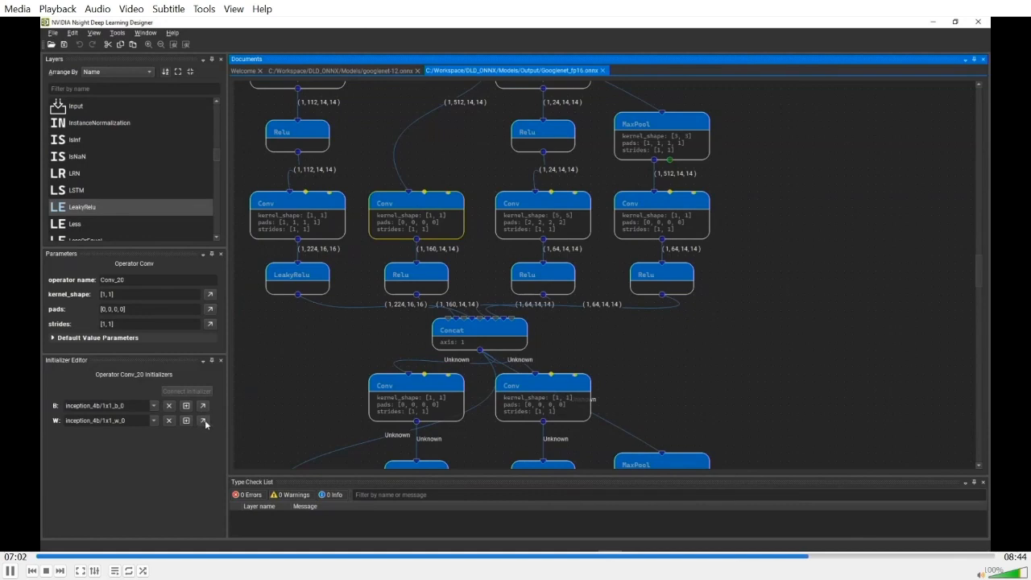
click(207, 421)
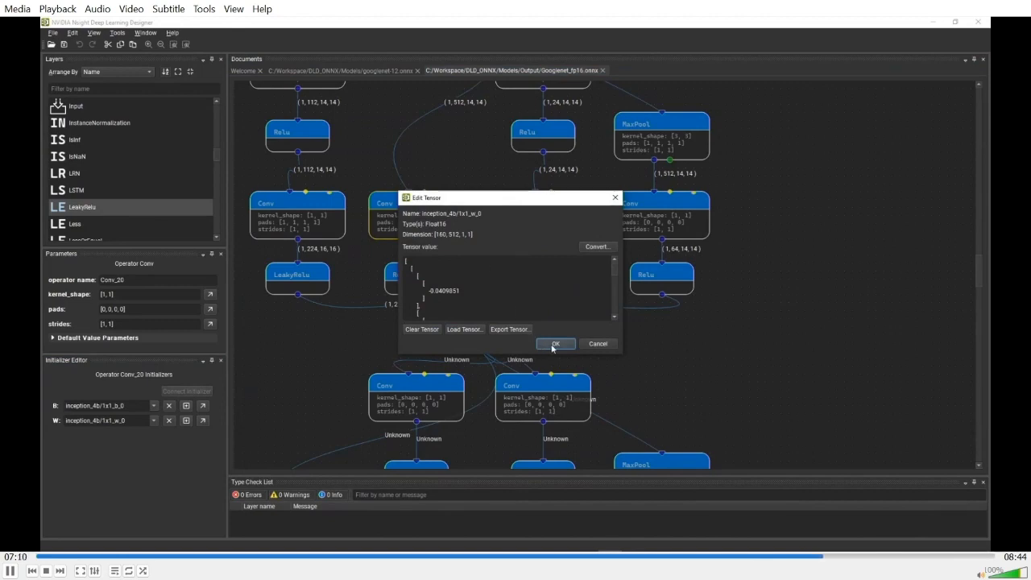
click(556, 345)
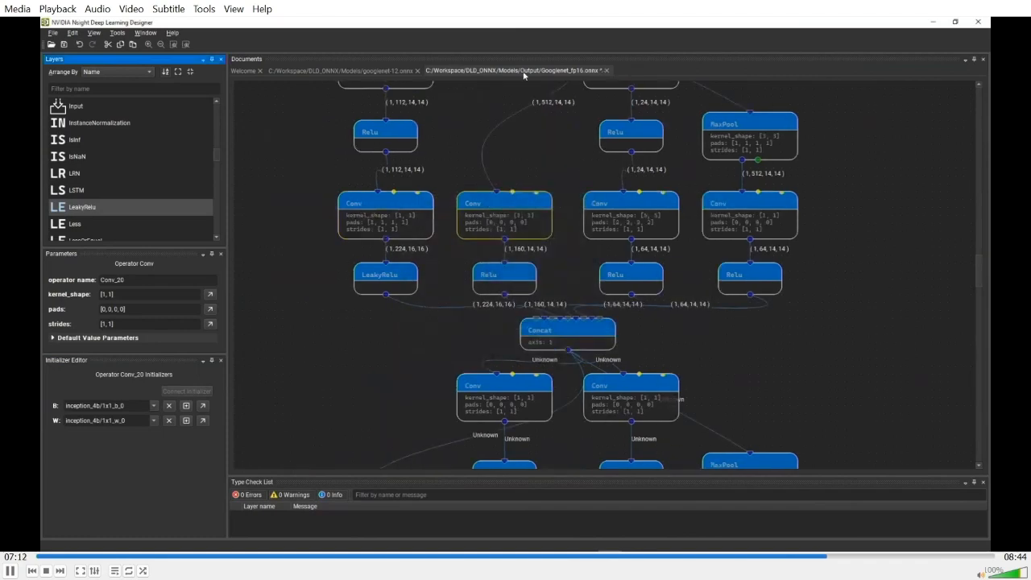
On googlenet-12, set up Sanitize Graph with Googlenet_clean.onnx in Output as the target.
click(342, 71)
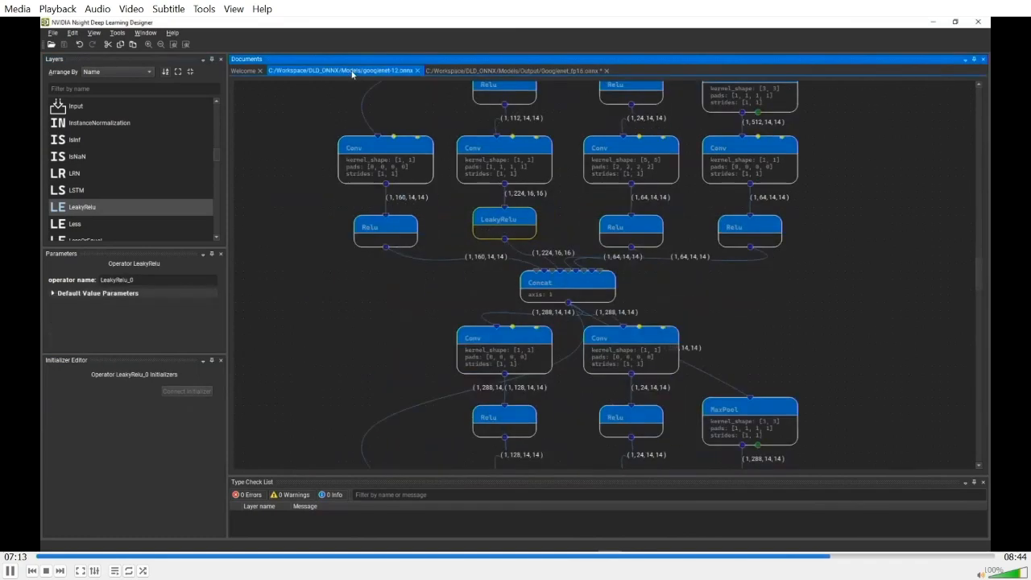
click(116, 33)
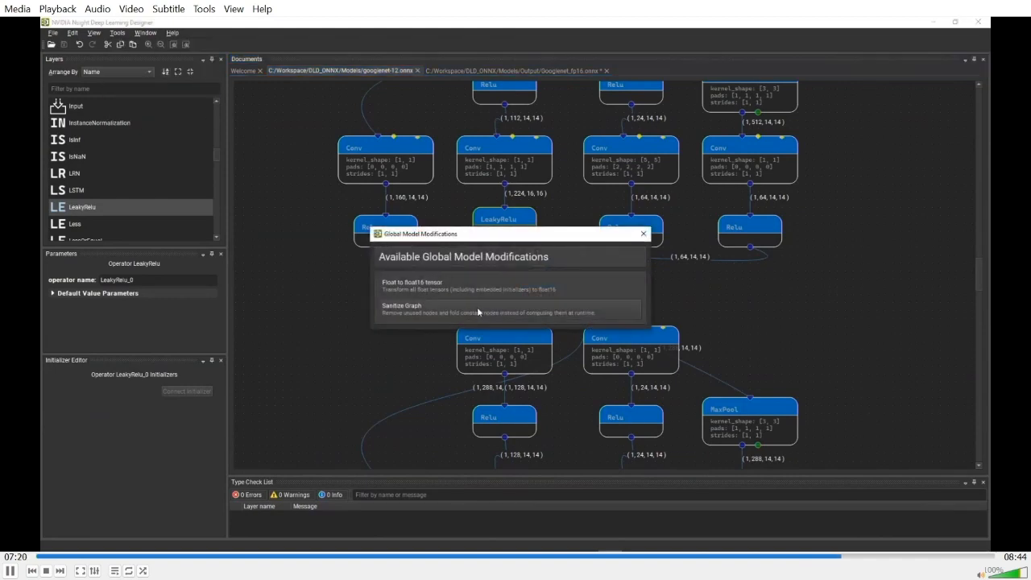
click(476, 309)
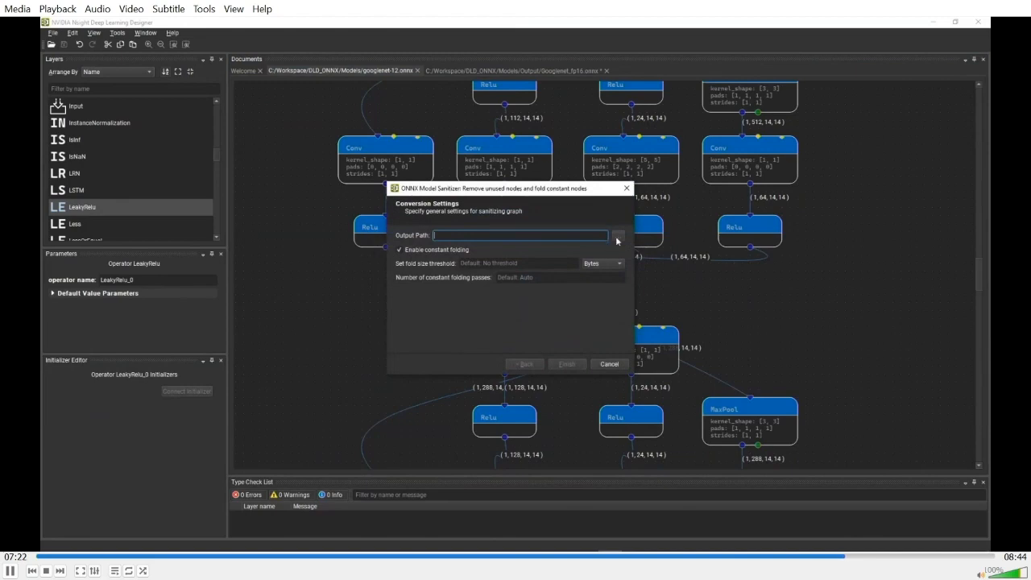
click(616, 235)
text(Googlenet_clean.onnx)
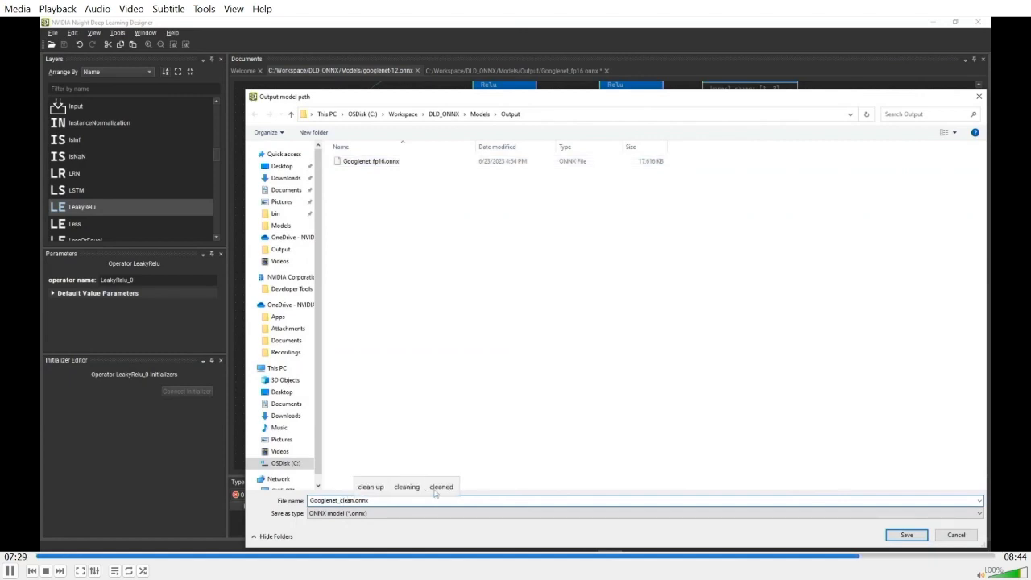
click(905, 535)
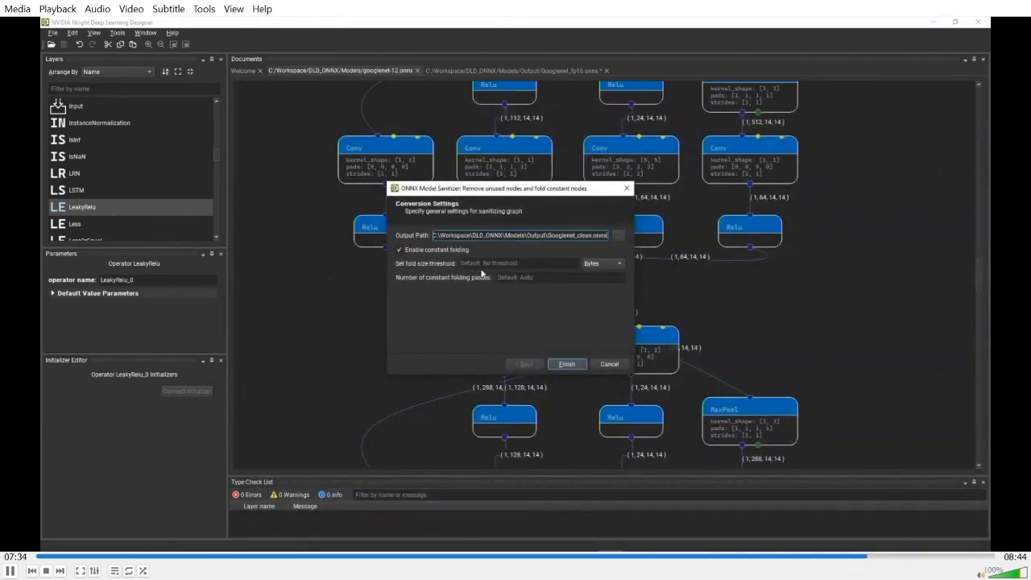
mouse_move(498, 277)
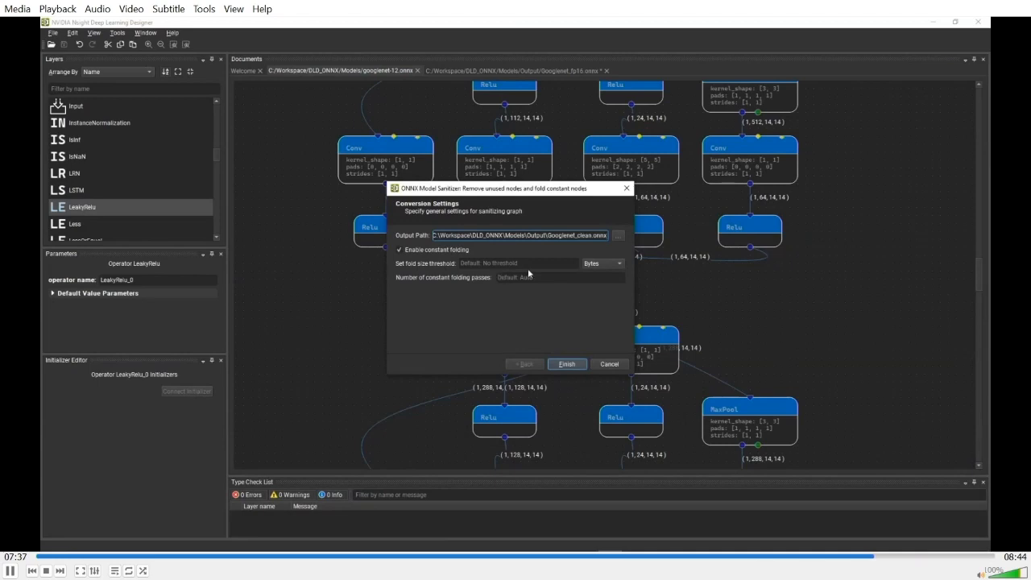
mouse_move(536, 277)
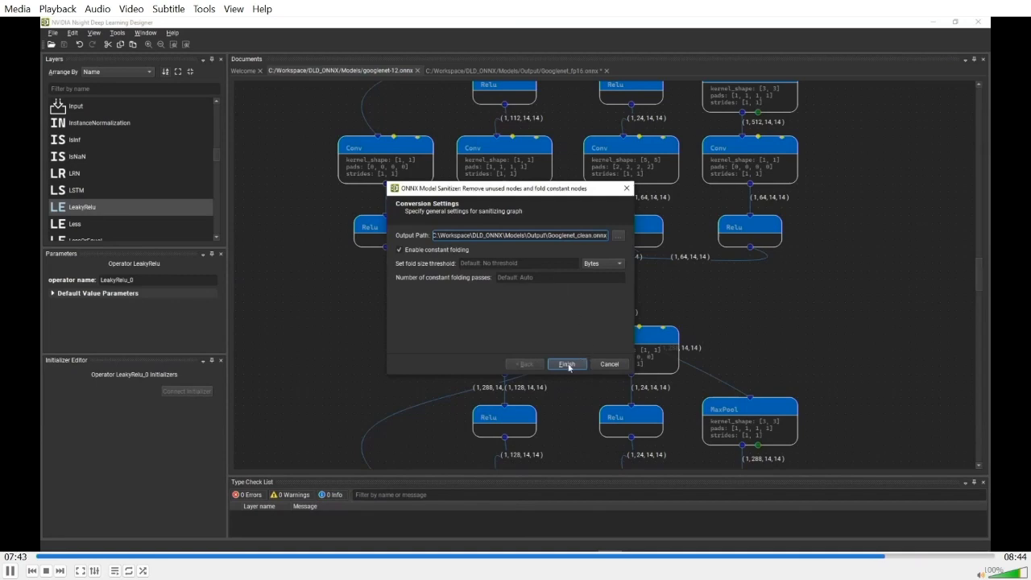
Run the sanitization to Googlenet_clean.onnx and expand the constant-folding details.
click(567, 364)
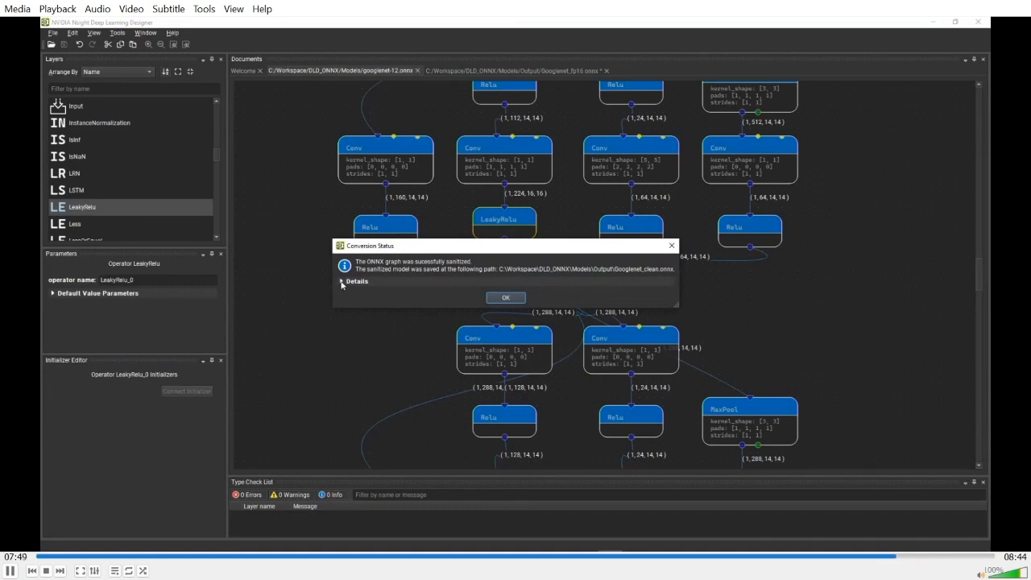
click(355, 280)
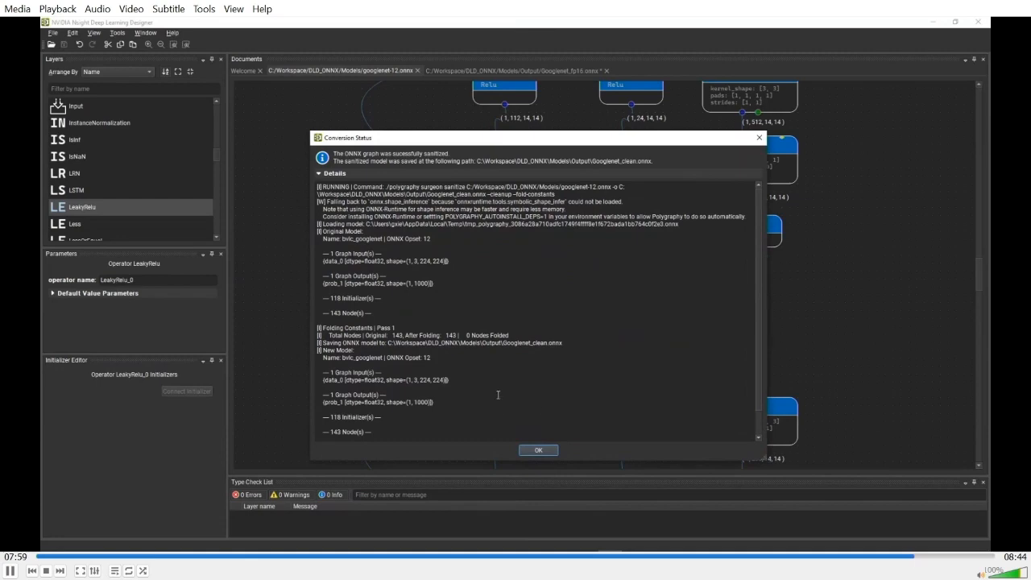
mouse_move(521, 333)
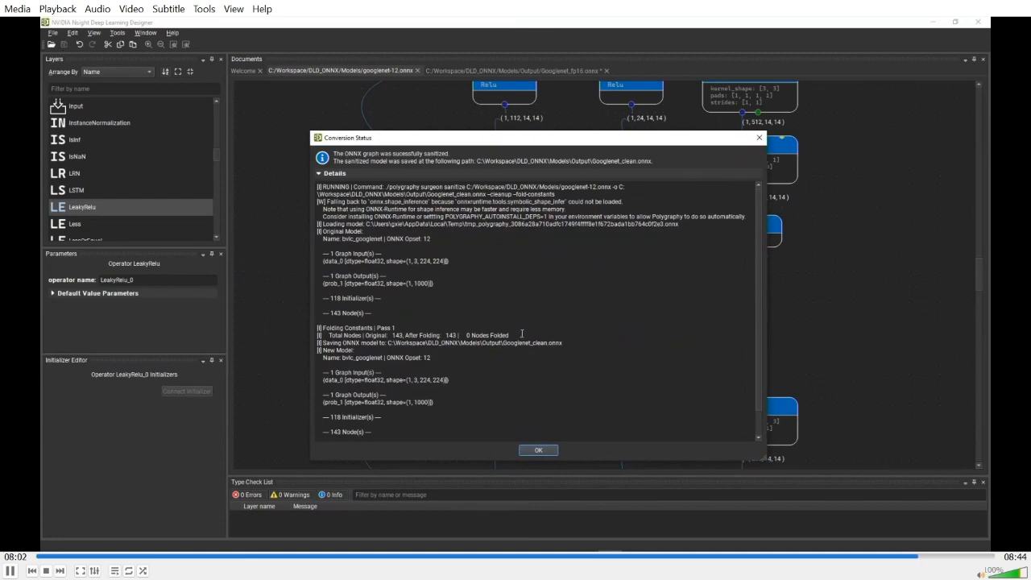